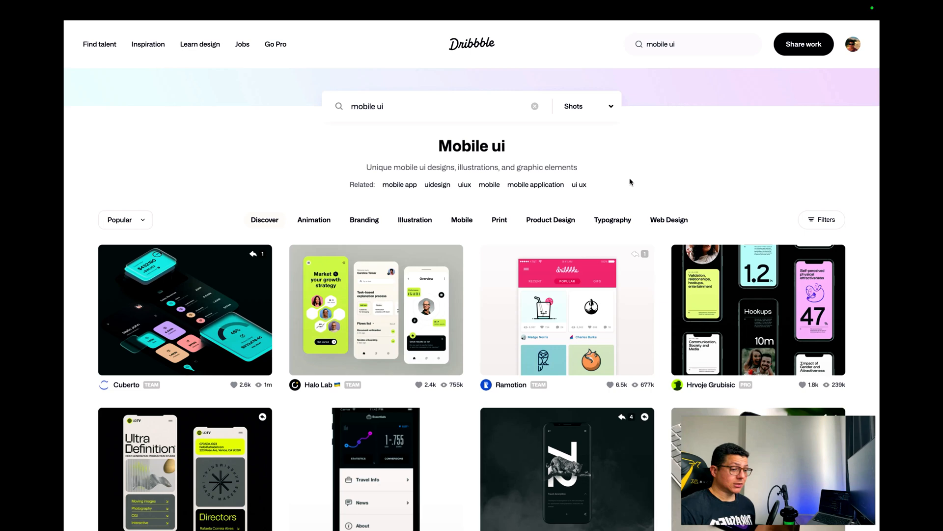
{"action": "scroll", "scroll_direction": "down", "scroll_amount": 3}
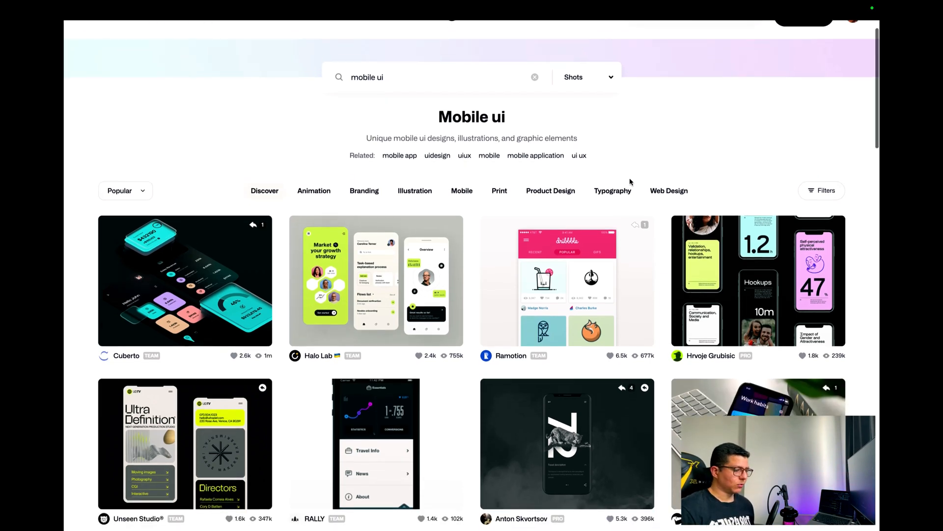
{"action": "scroll", "scroll_direction": "down", "scroll_amount": 3}
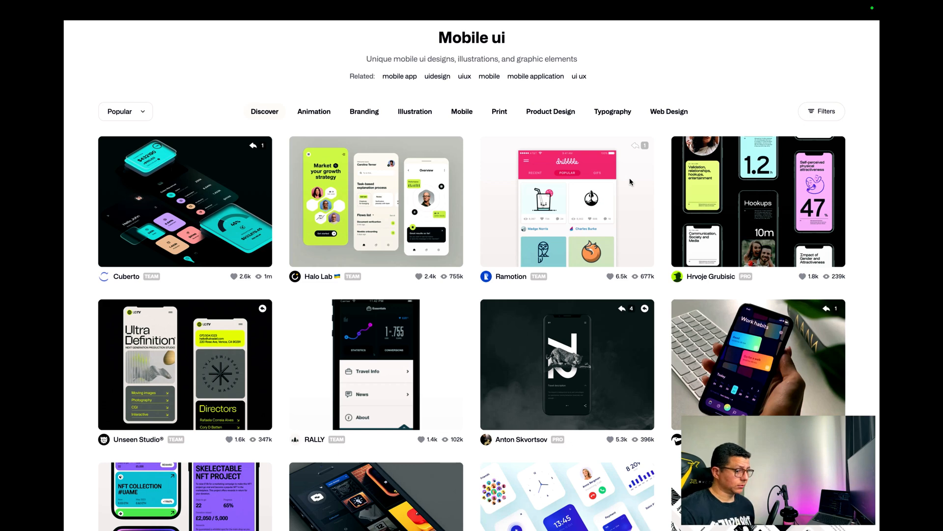
{"action": "scroll", "scroll_direction": "down", "scroll_amount": 3}
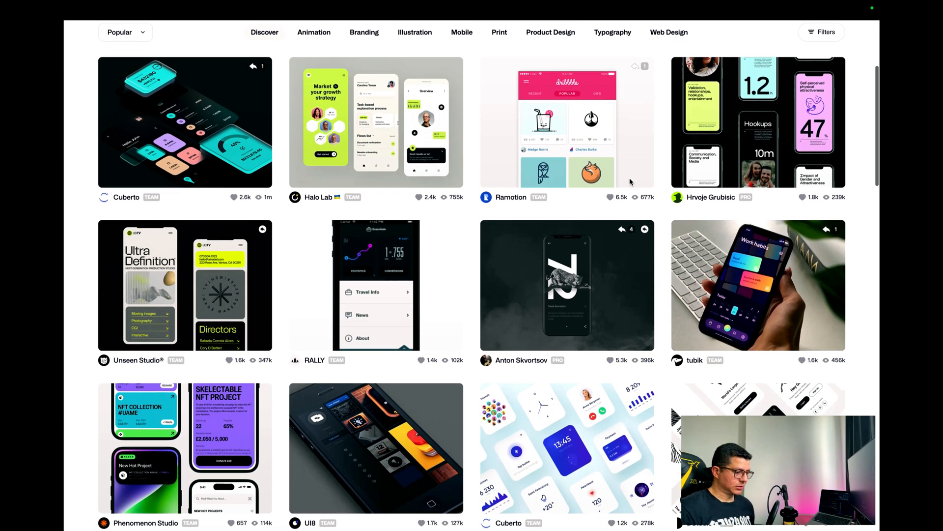
{"action": "scroll", "scroll_direction": "down", "scroll_amount": 3}
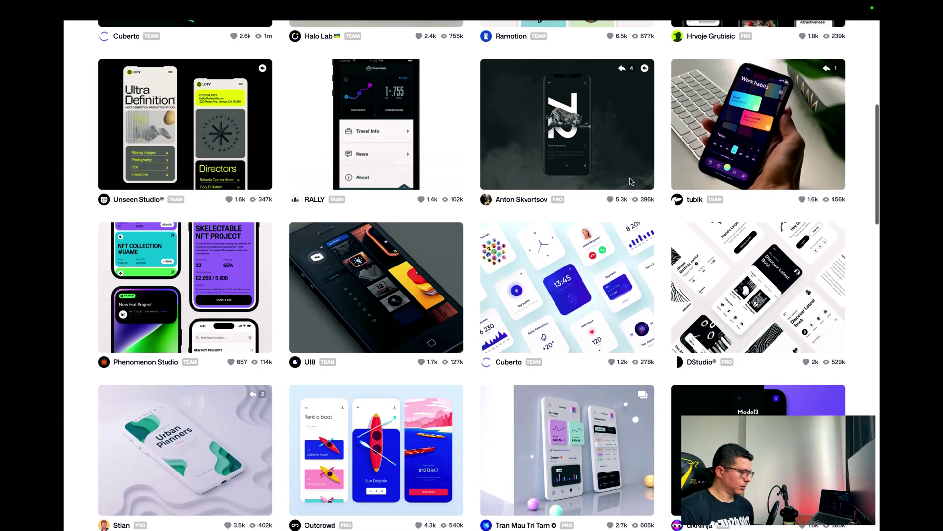
{"action": "scroll", "scroll_direction": "down", "scroll_amount": 3}
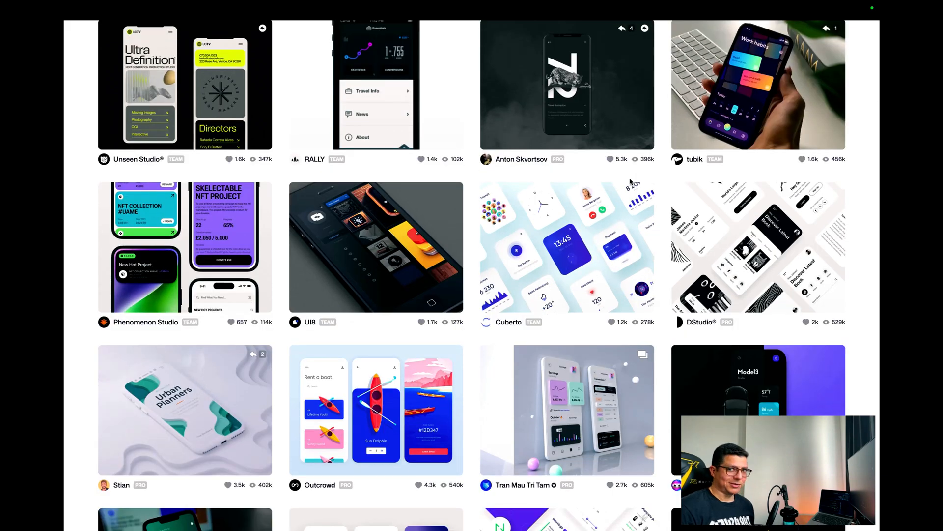
{"action": "scroll", "scroll_direction": "down", "scroll_amount": 3}
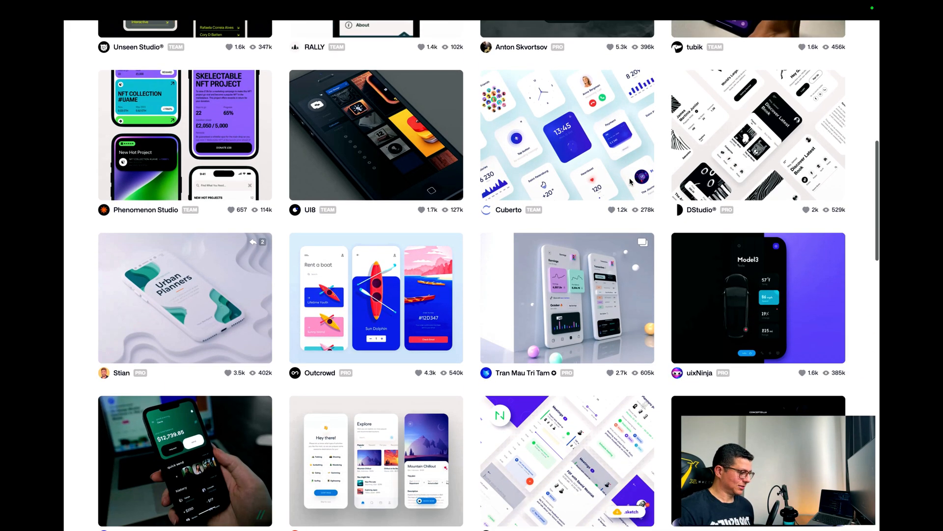
{"action": "scroll", "scroll_direction": "down", "scroll_amount": 3}
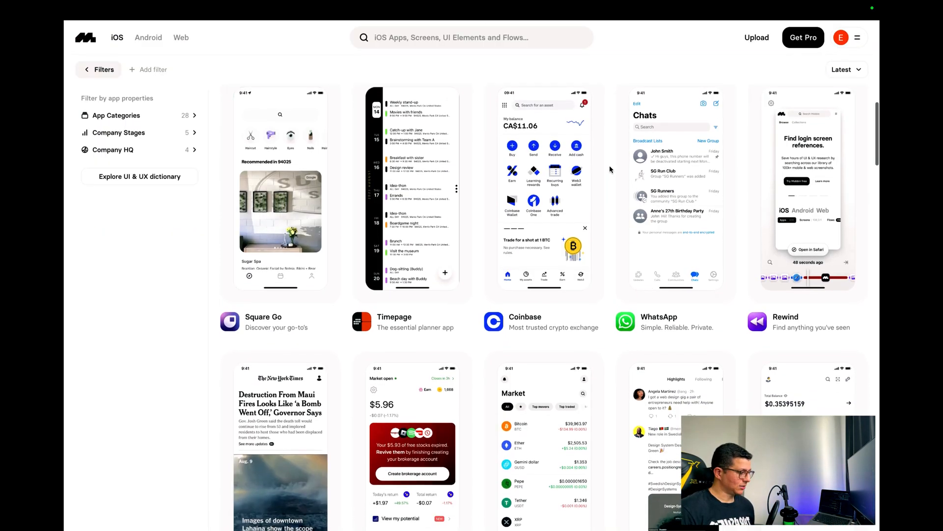
{"action": "scroll", "scroll_direction": "down", "scroll_amount": 3}
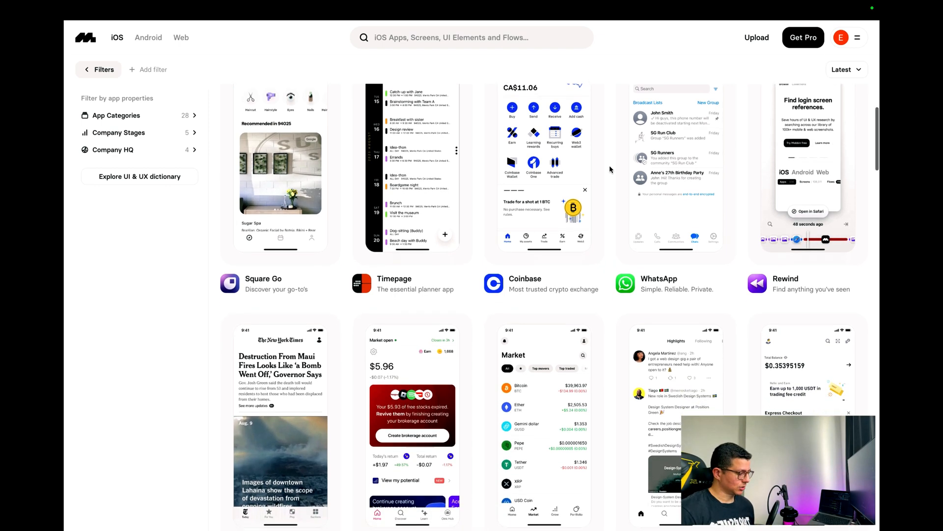
{"action": "scroll", "scroll_direction": "down", "scroll_amount": 3}
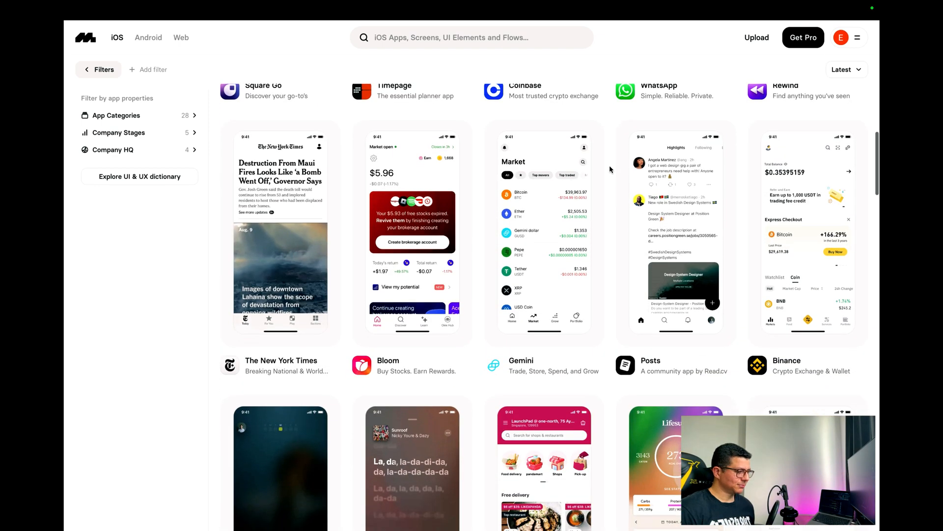
{"action": "scroll", "scroll_direction": "down", "scroll_amount": 3}
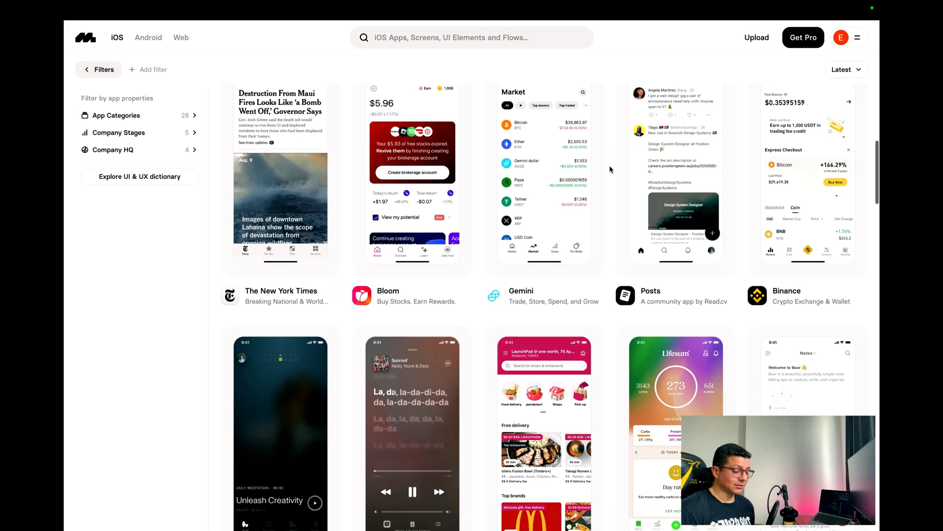
{"action": "scroll", "scroll_direction": "down", "scroll_amount": 3}
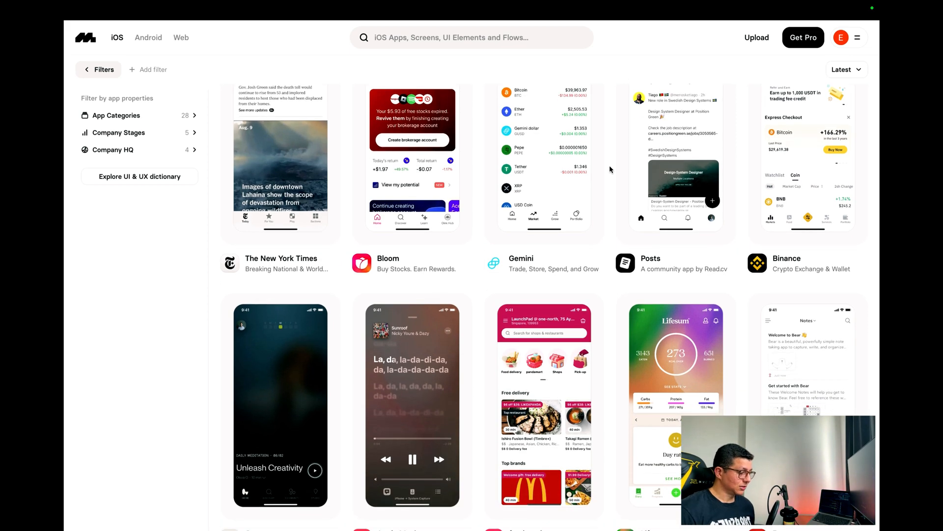
{"action": "scroll", "scroll_direction": "down", "scroll_amount": 3}
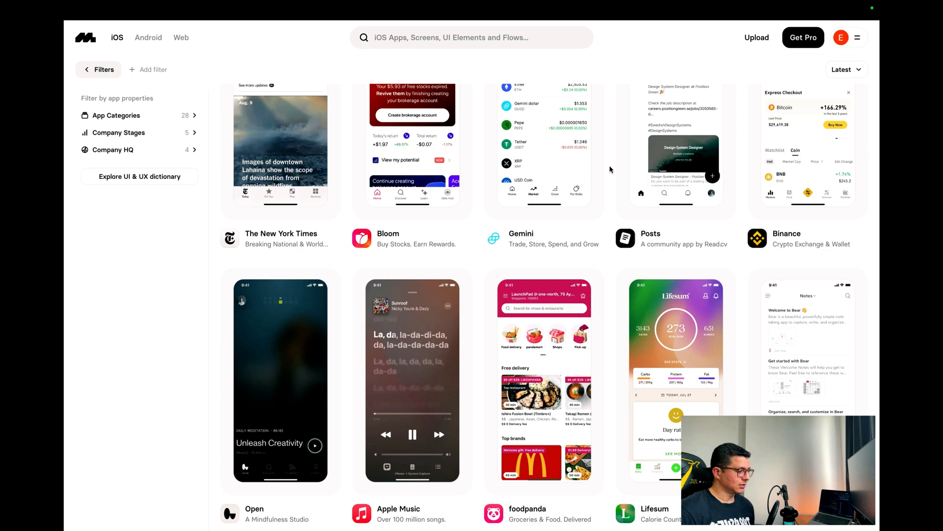
{"action": "scroll", "scroll_direction": "down", "scroll_amount": 3}
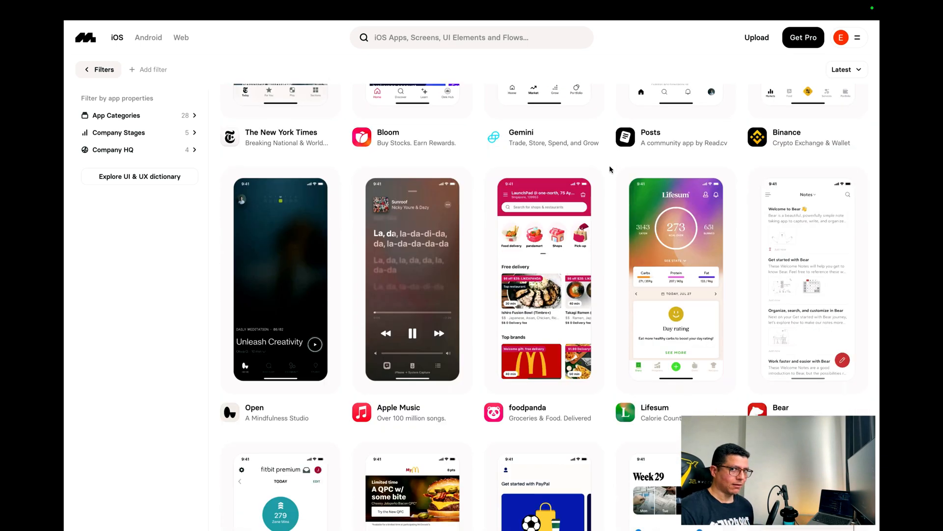